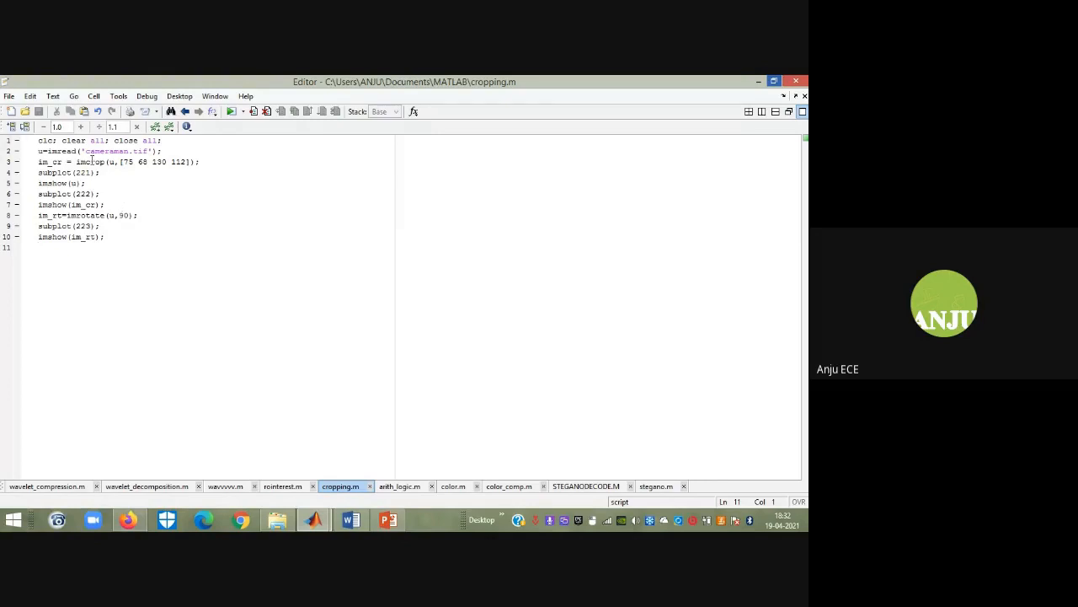
- Walk through the opening lines of cropping.m, highlighting the workspace-clearing statement
double_click(88, 161)
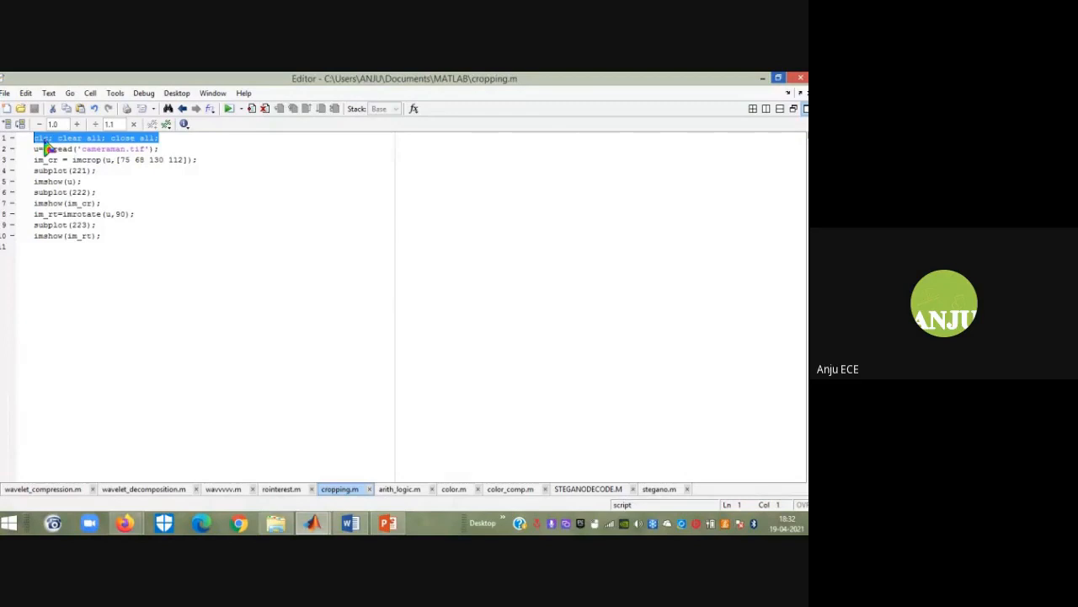
left_click(93, 148)
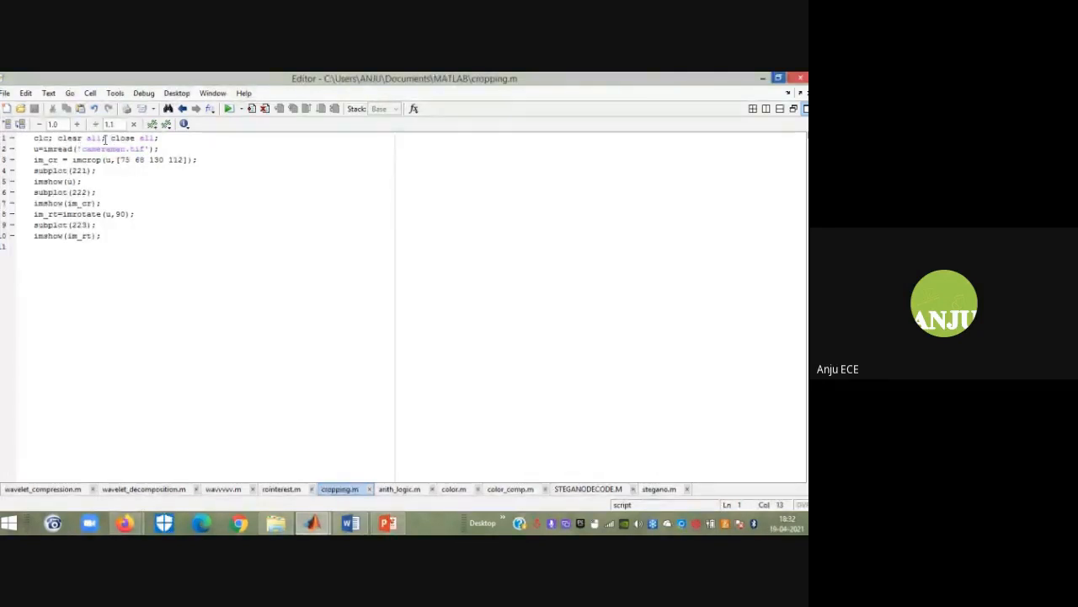
left_click(104, 202)
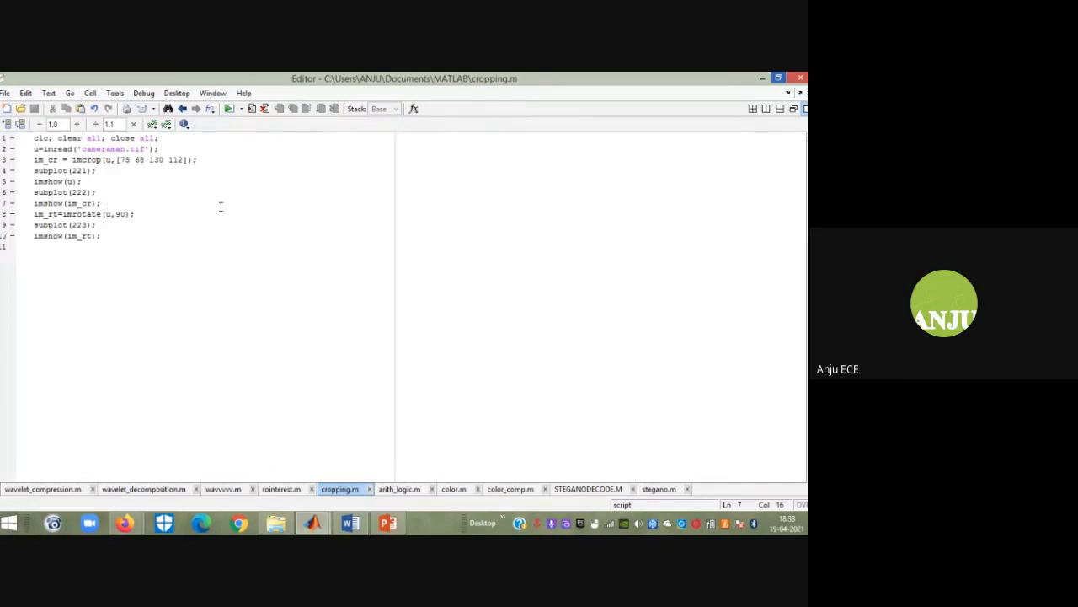
left_click(104, 202)
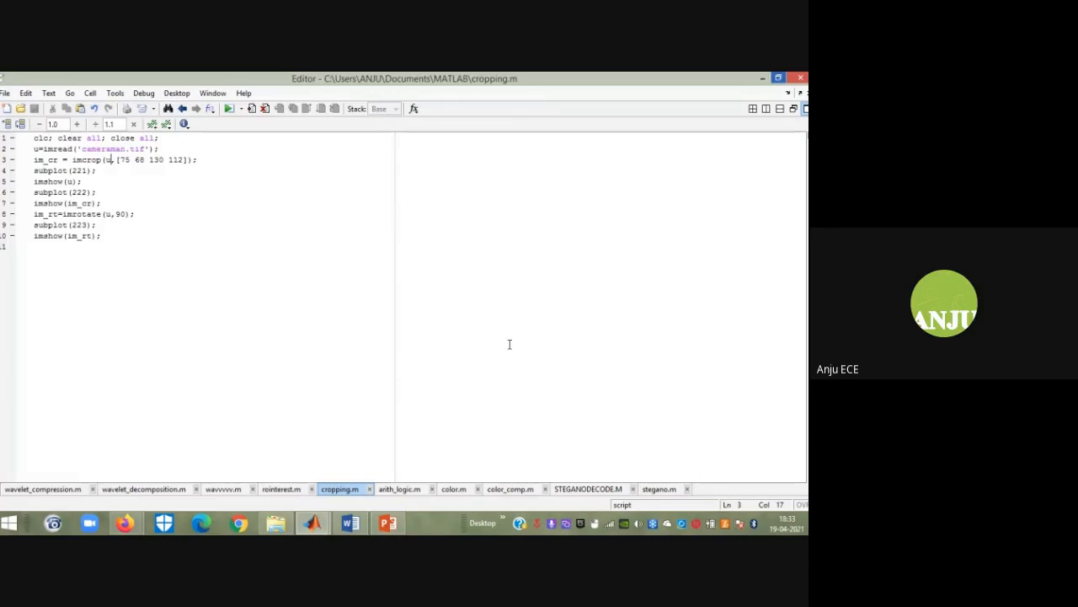
mouse_move(293, 175)
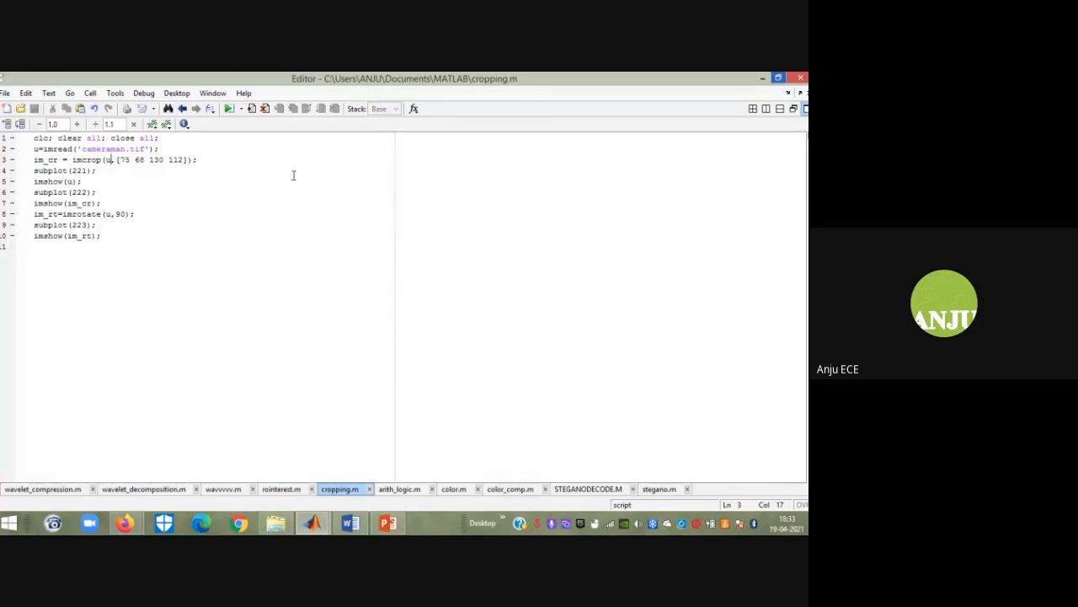
mouse_move(319, 204)
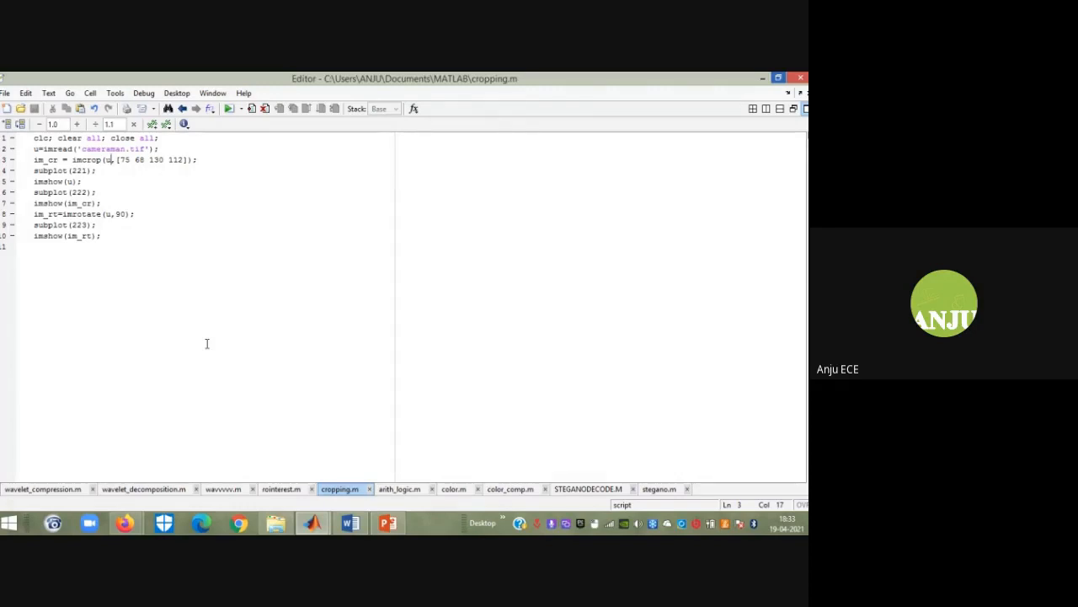
- Highlight the imcrop and imrotate lines that crop and rotate the cameraman image
left_click(69, 182)
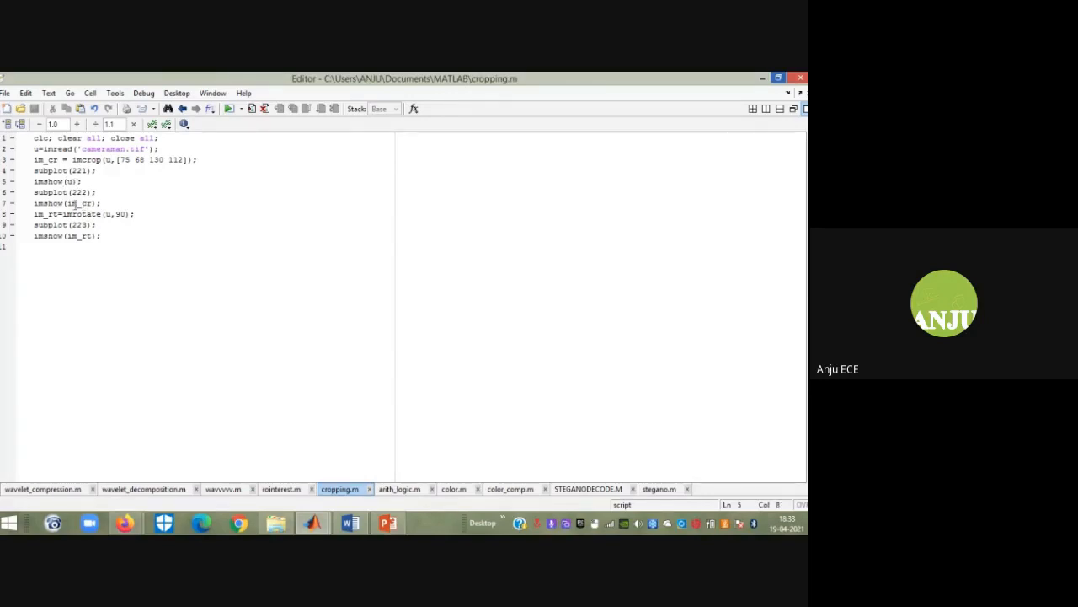
left_click(92, 202)
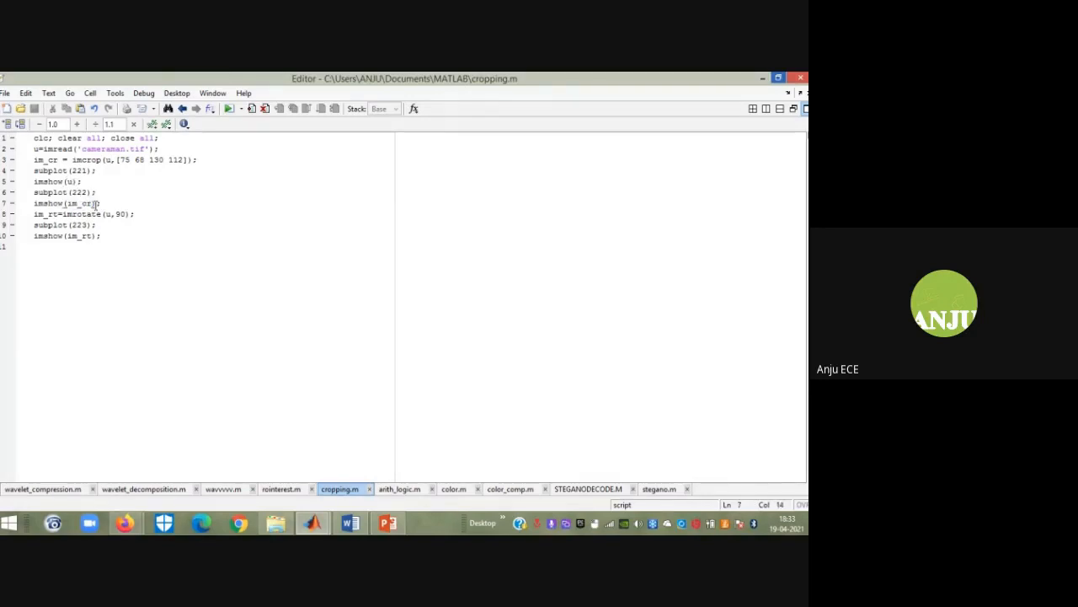
double_click(81, 212)
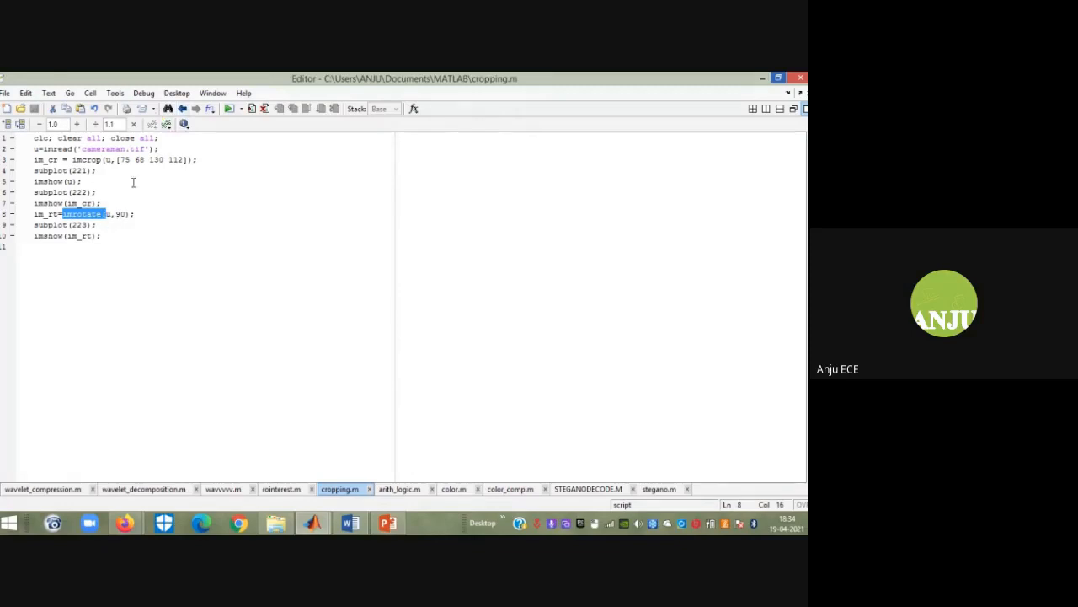
left_click(81, 226)
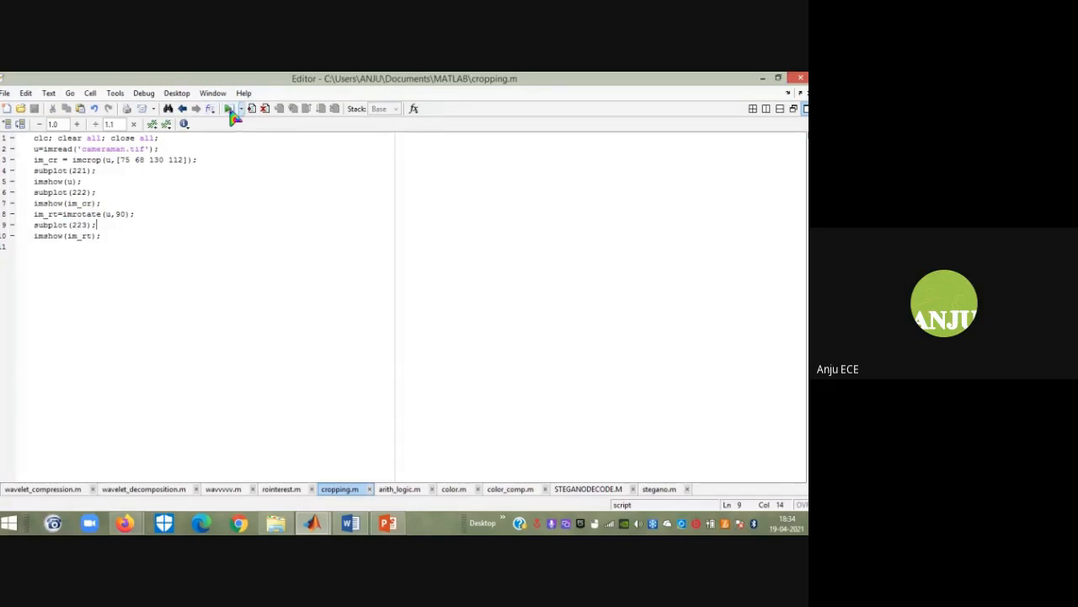
- Run cropping.m and enlarge the resulting figure of original, cropped and rotated images
left_click(228, 108)
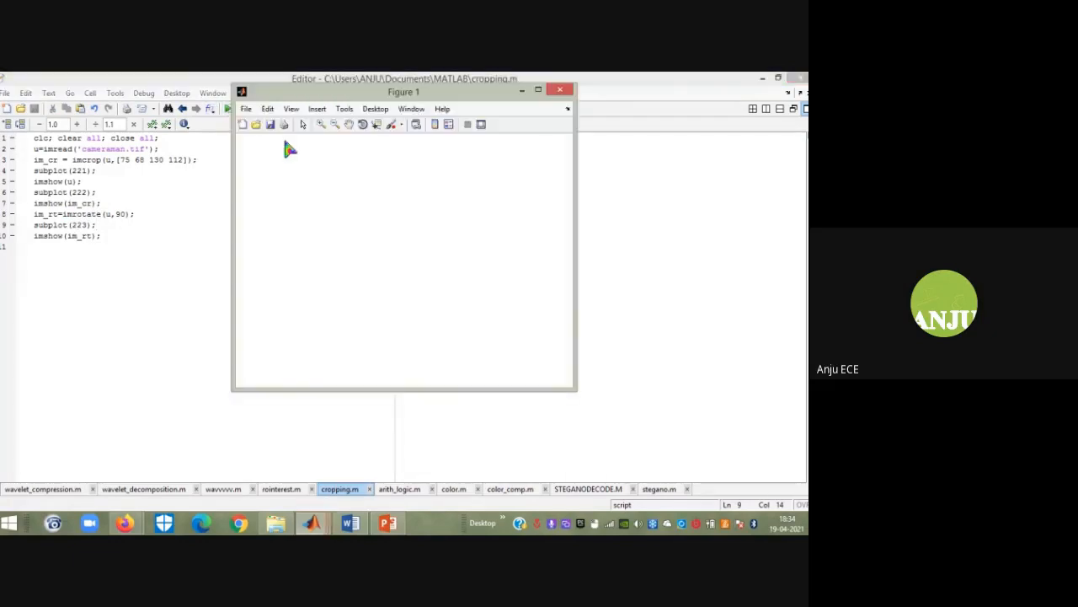
left_click(227, 107)
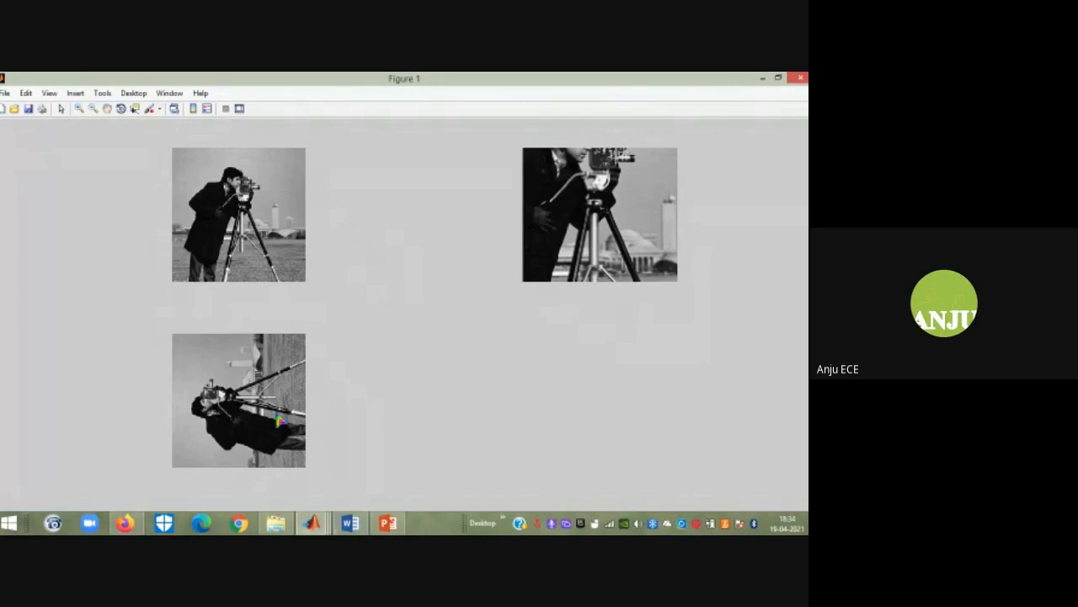
mouse_move(666, 212)
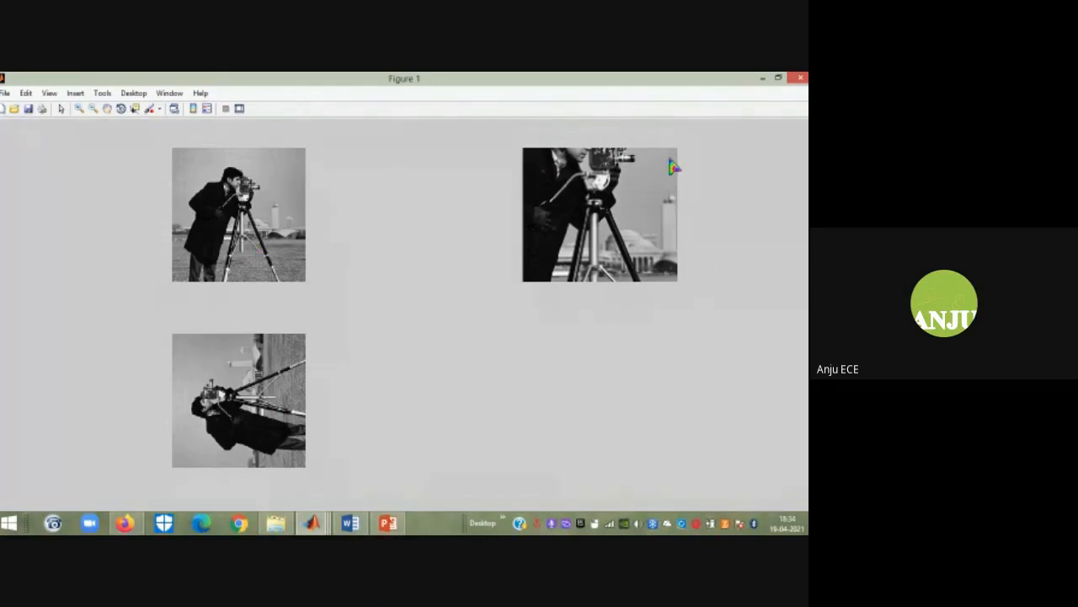
mouse_move(689, 178)
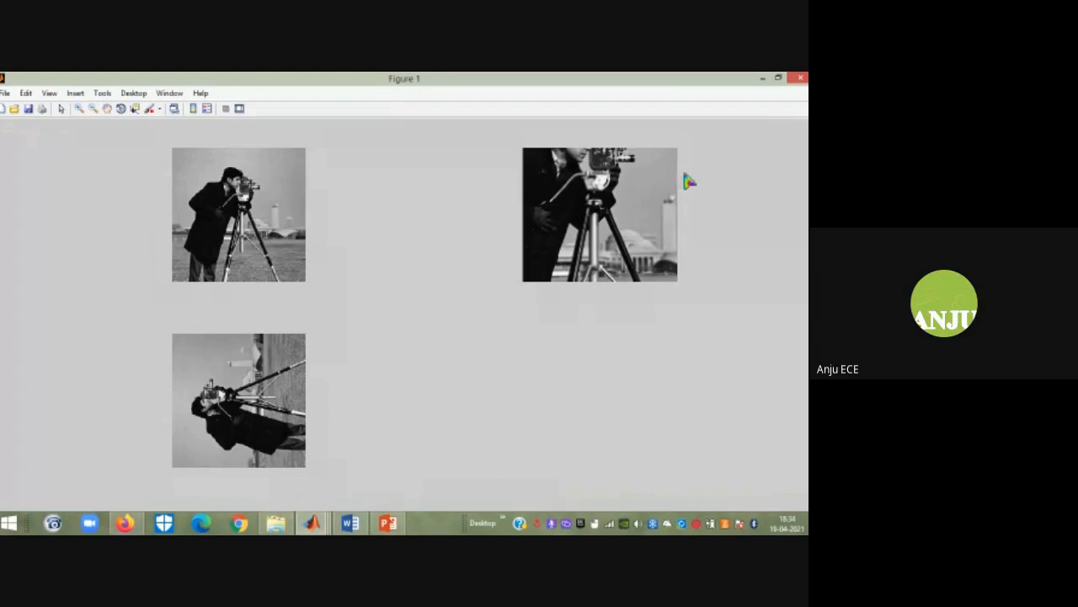
mouse_move(209, 174)
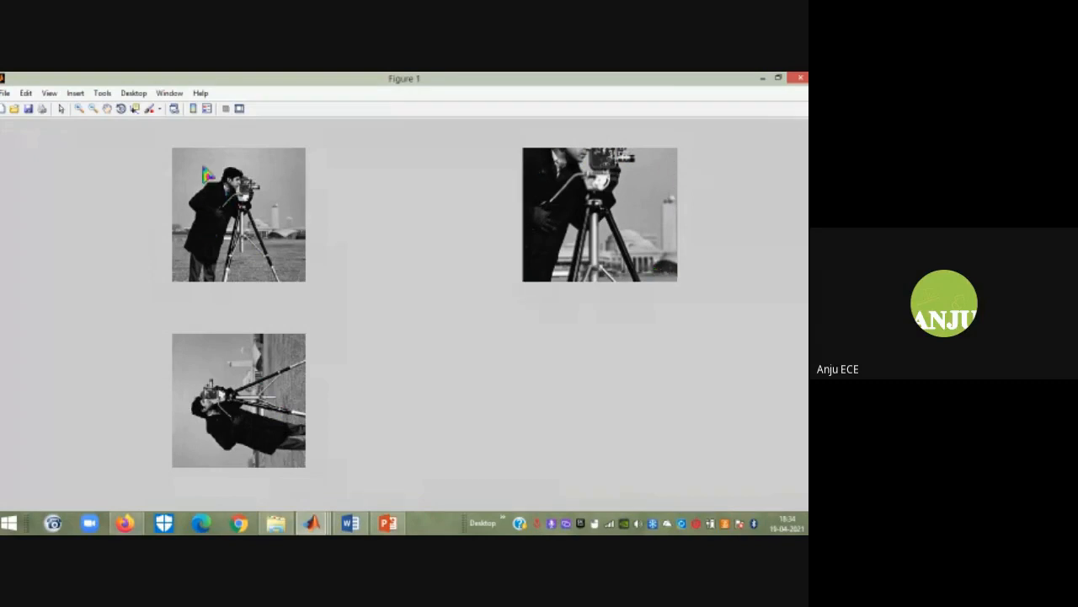
mouse_move(529, 255)
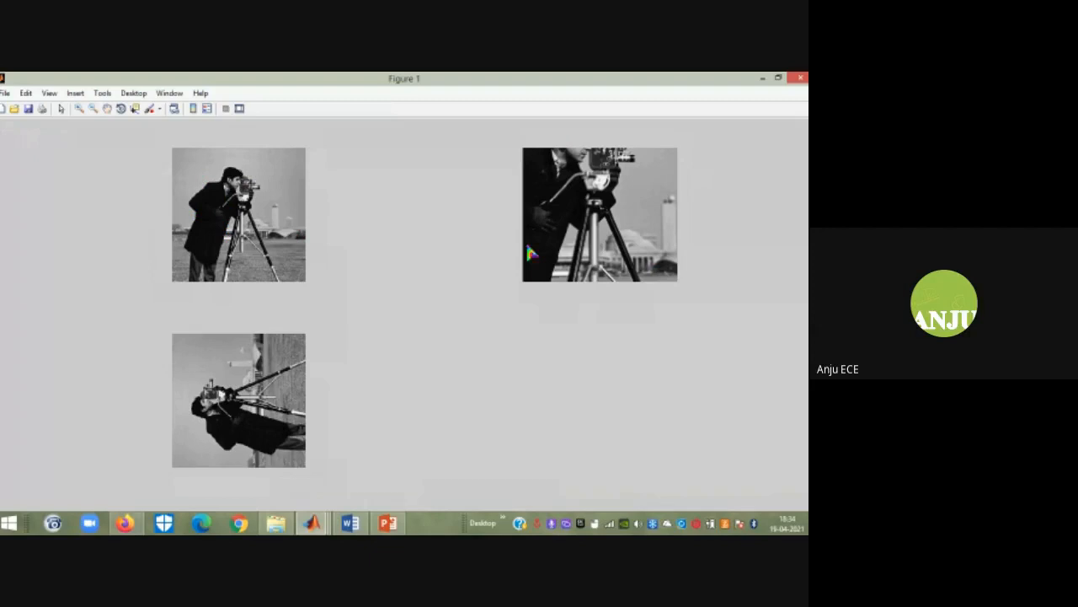
mouse_move(526, 167)
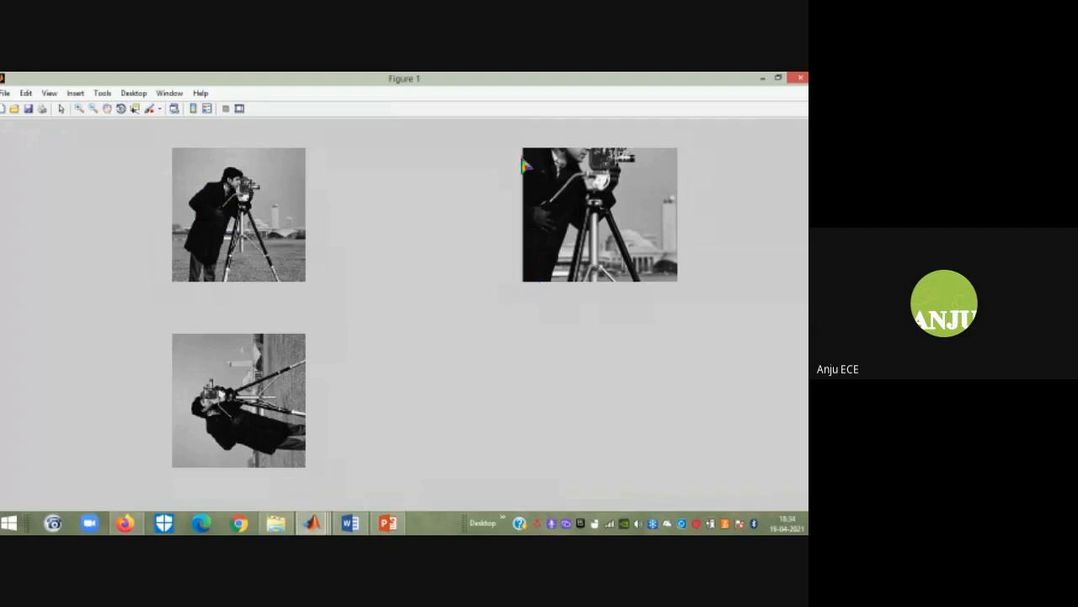
mouse_move(512, 279)
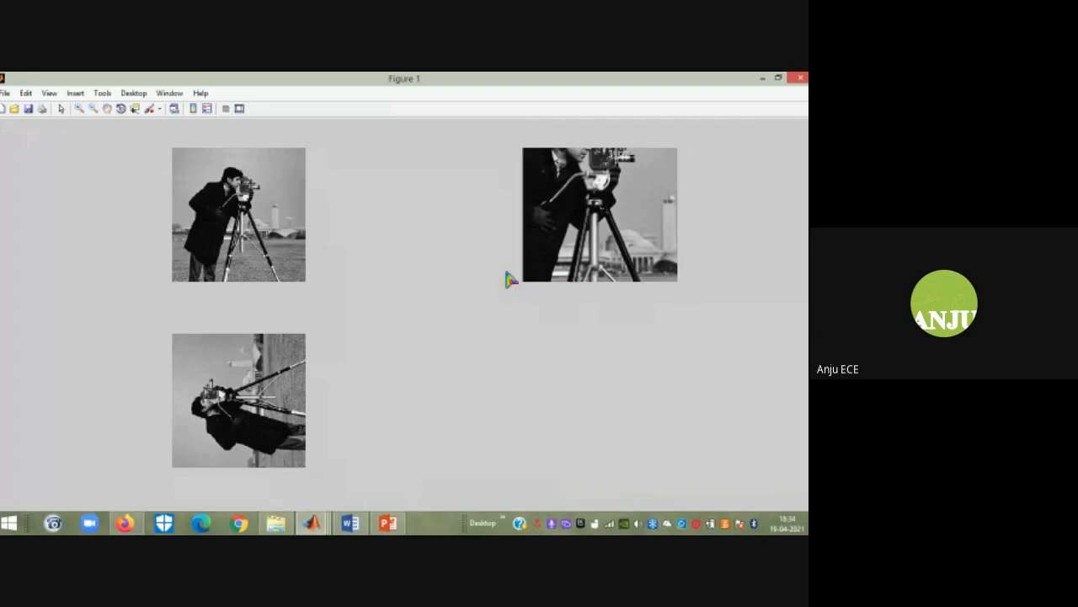
mouse_move(228, 303)
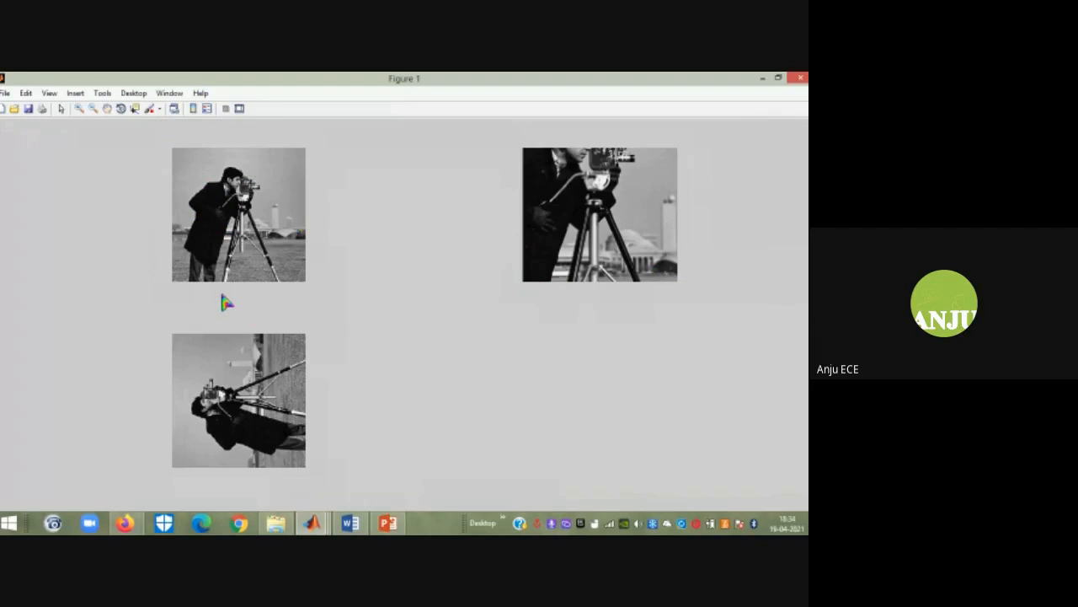
mouse_move(242, 439)
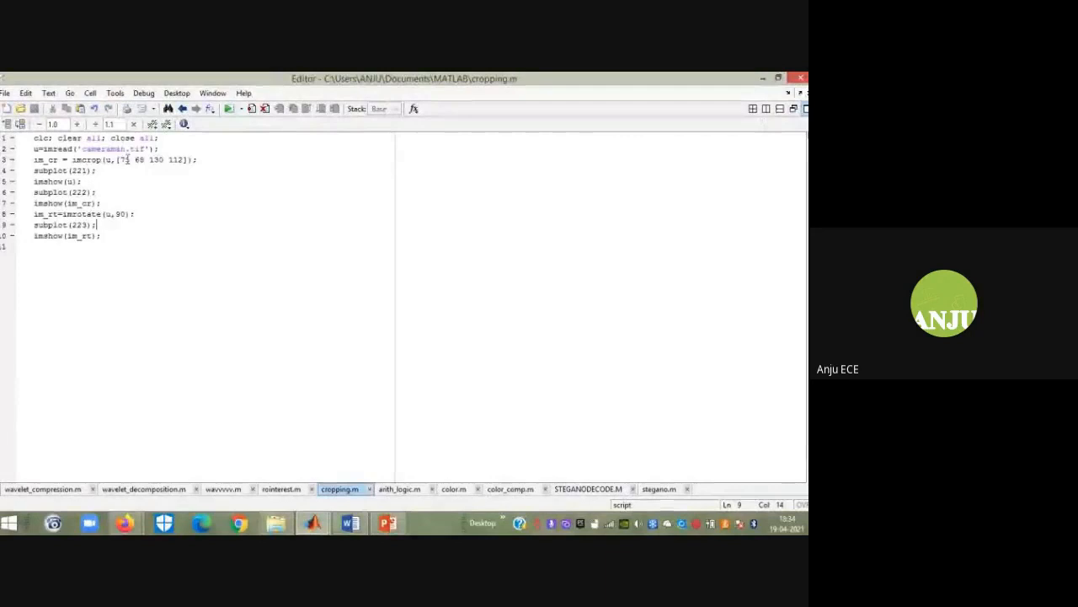
- Change a crop rectangle value in the imcrop line to 5 so the crop becomes a narrow strip
left_click(121, 158)
type("1")
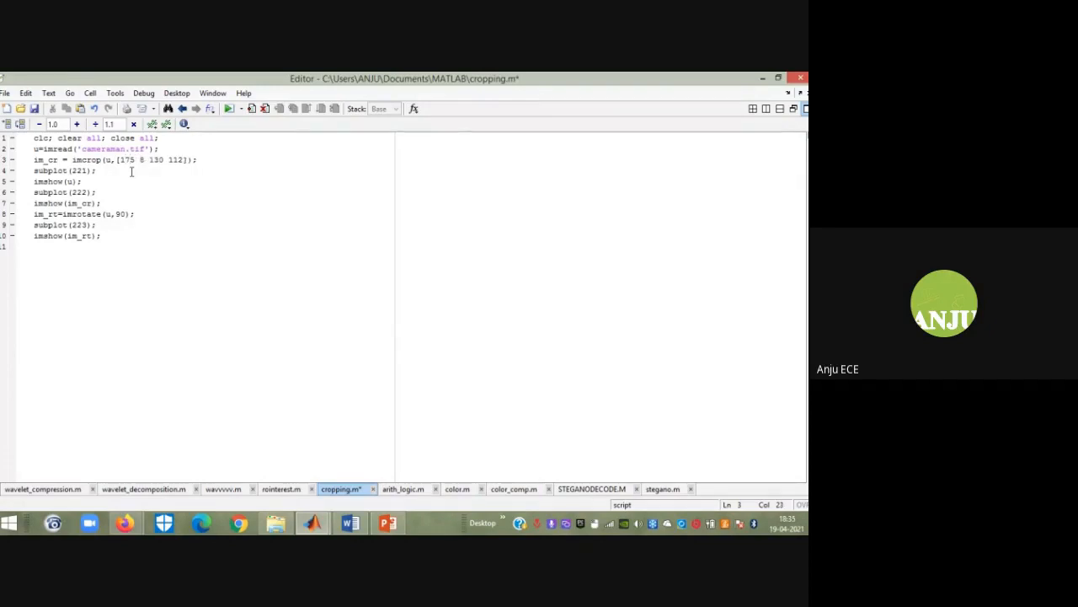
type("5")
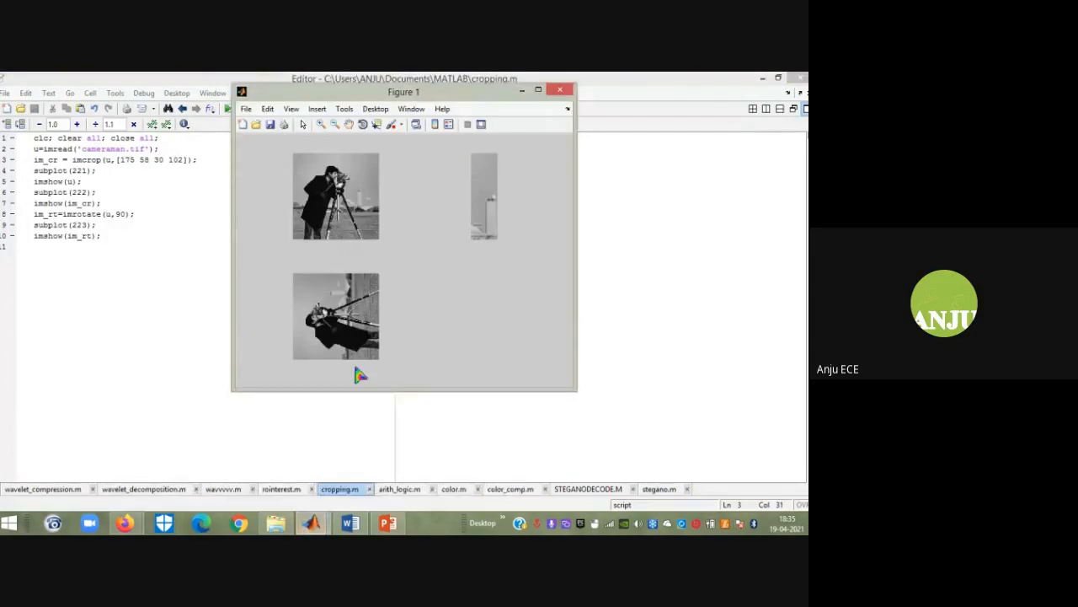
mouse_move(463, 217)
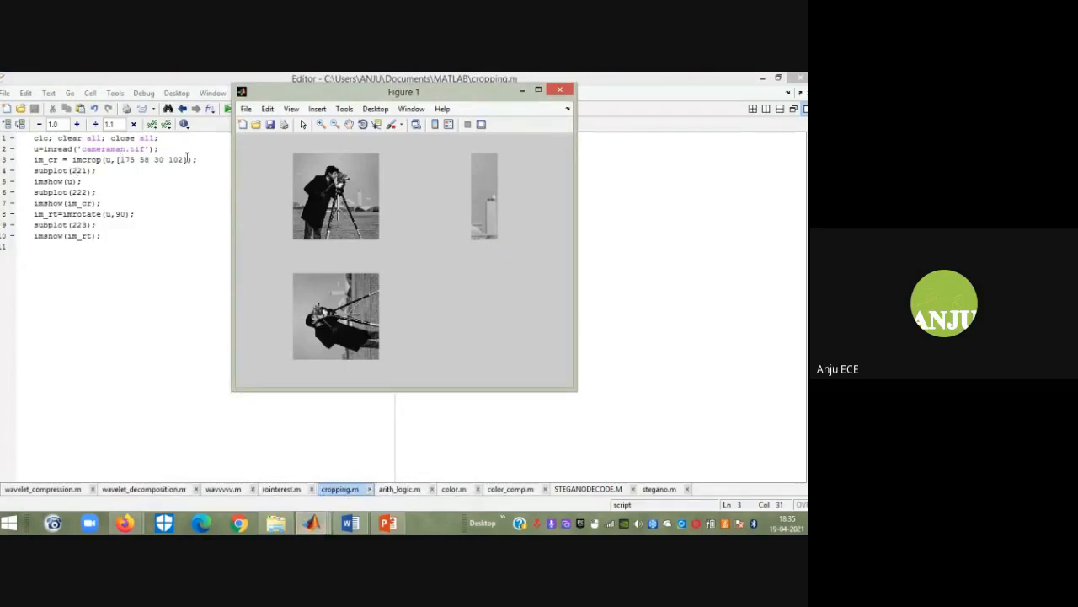
mouse_move(362, 192)
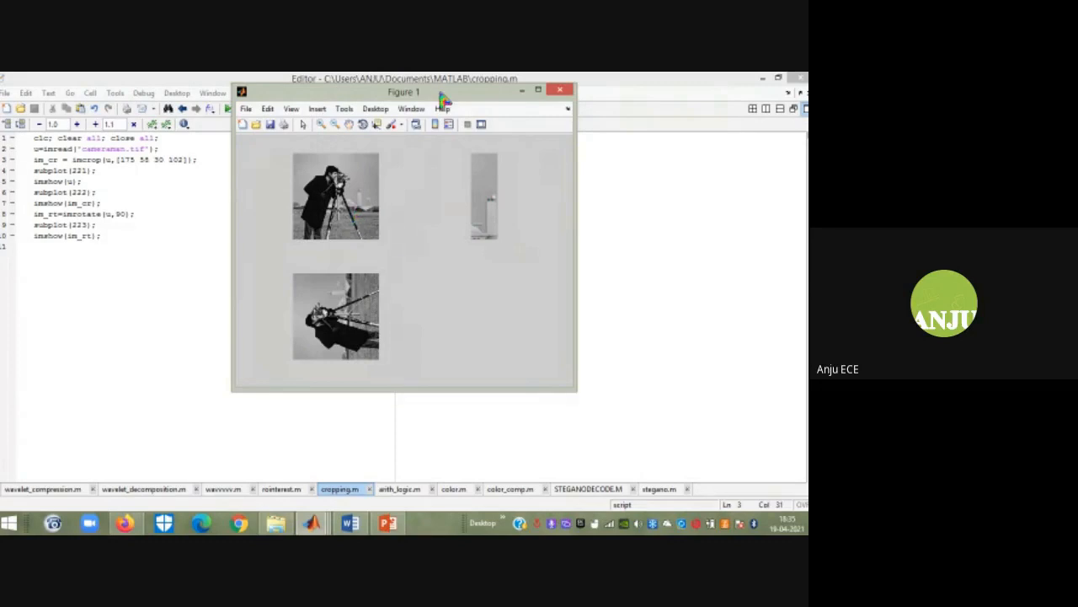
- Close Figure 1, bring up roiinterest.m, and switch to the Google Meet window
left_click(559, 91)
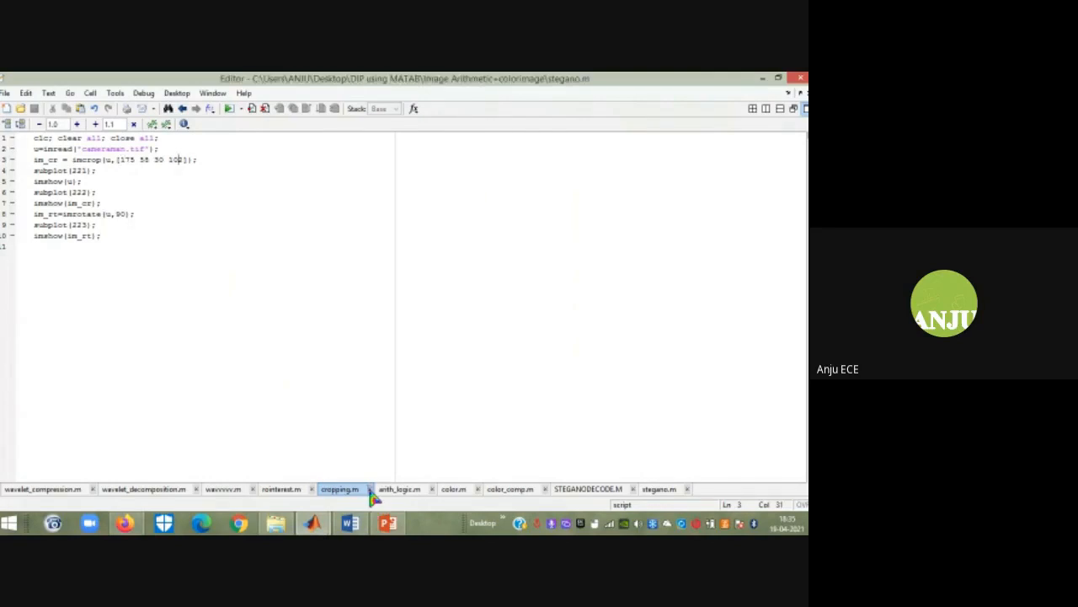
left_click(281, 489)
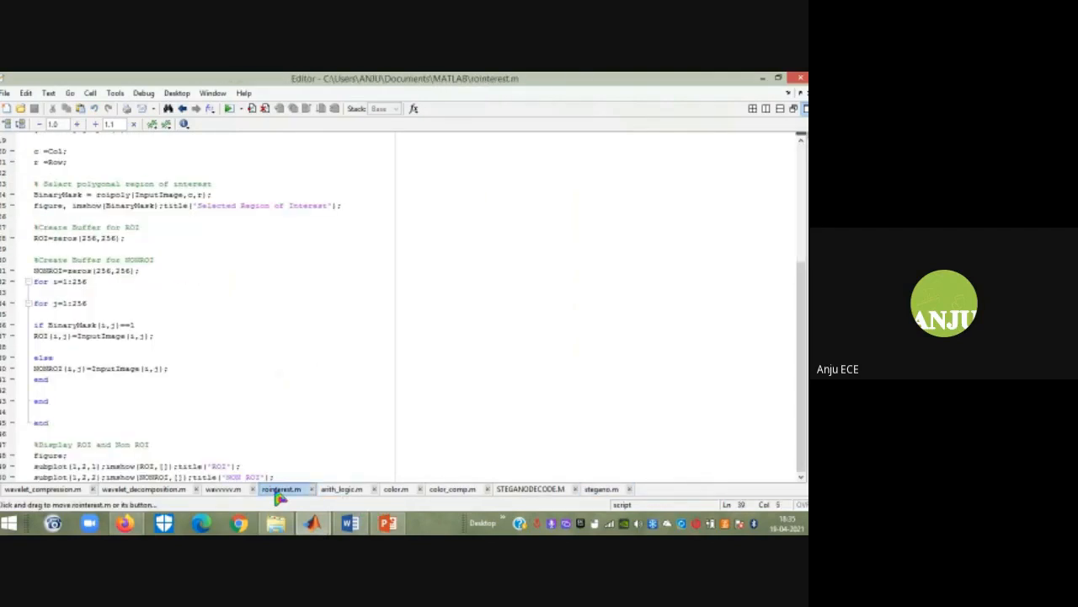
left_click(283, 339)
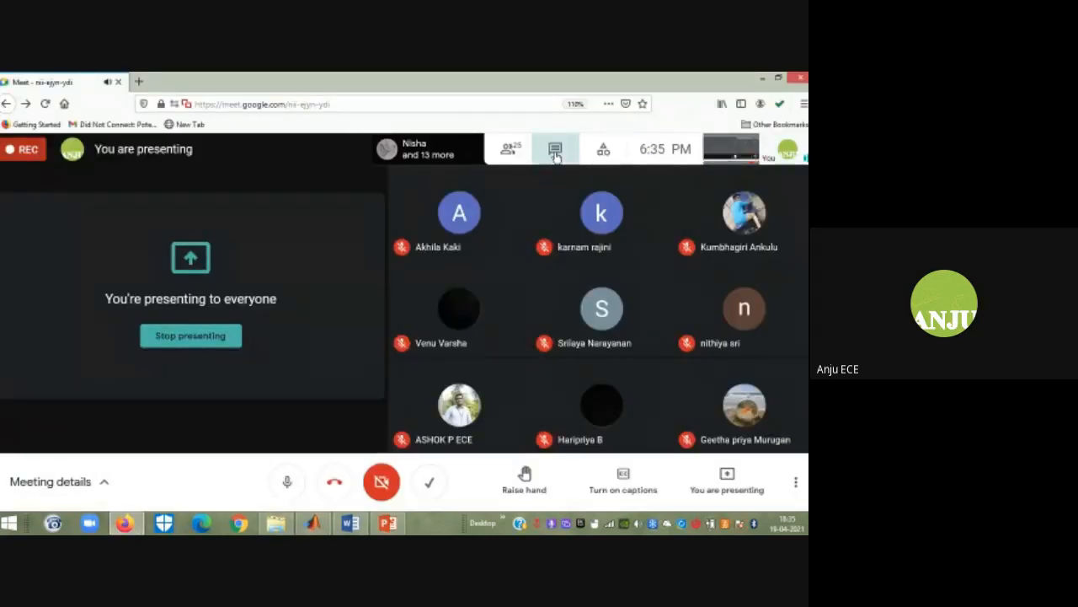
mouse_move(556, 148)
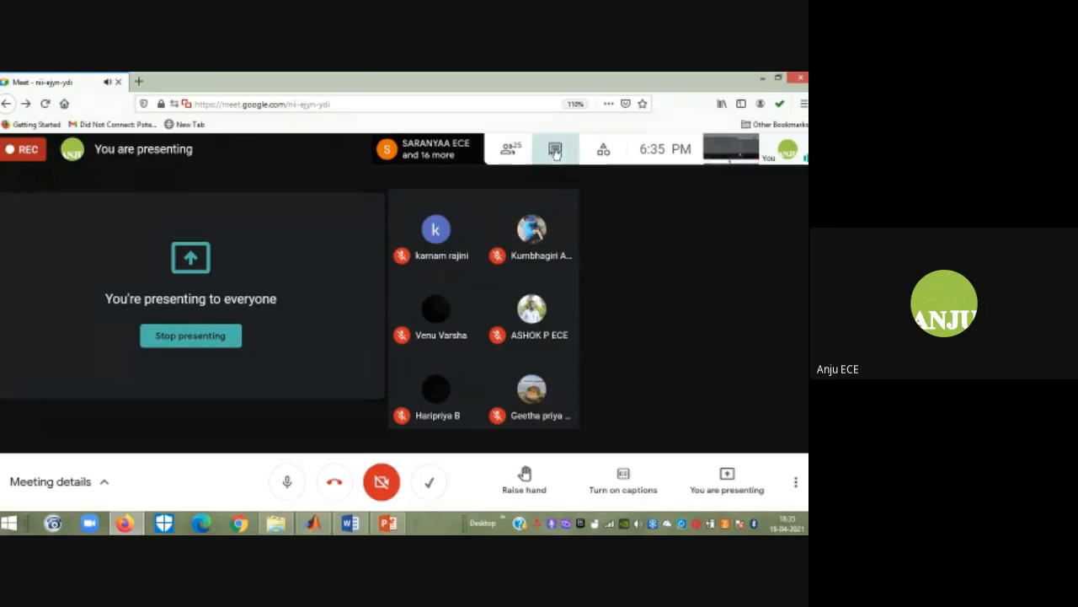
- Show the in-call chat and scroll through the participants' "Yes mam" replies
left_click(556, 148)
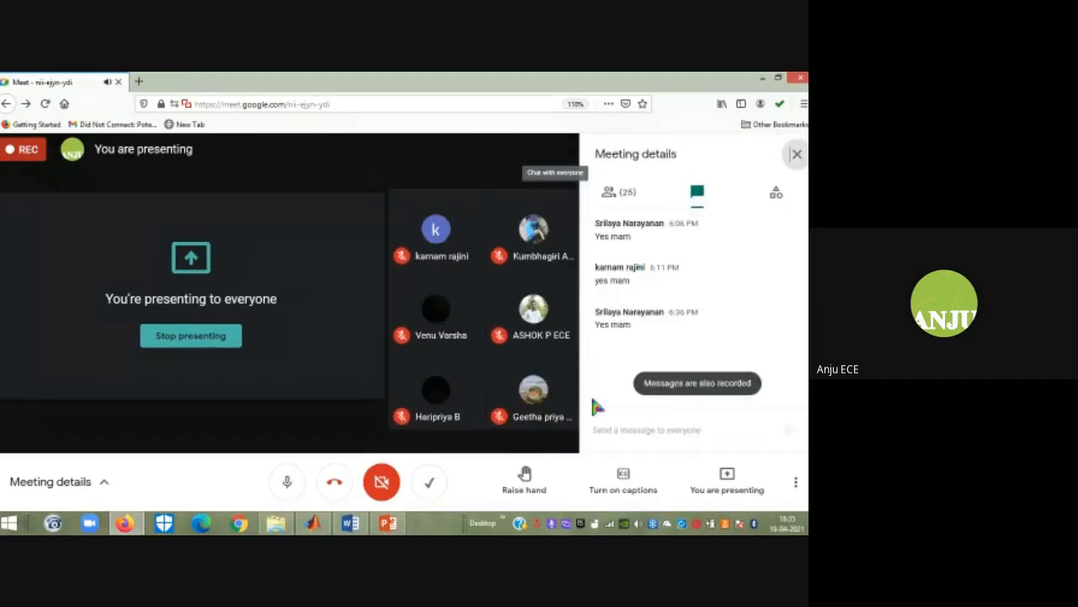
left_click(681, 429)
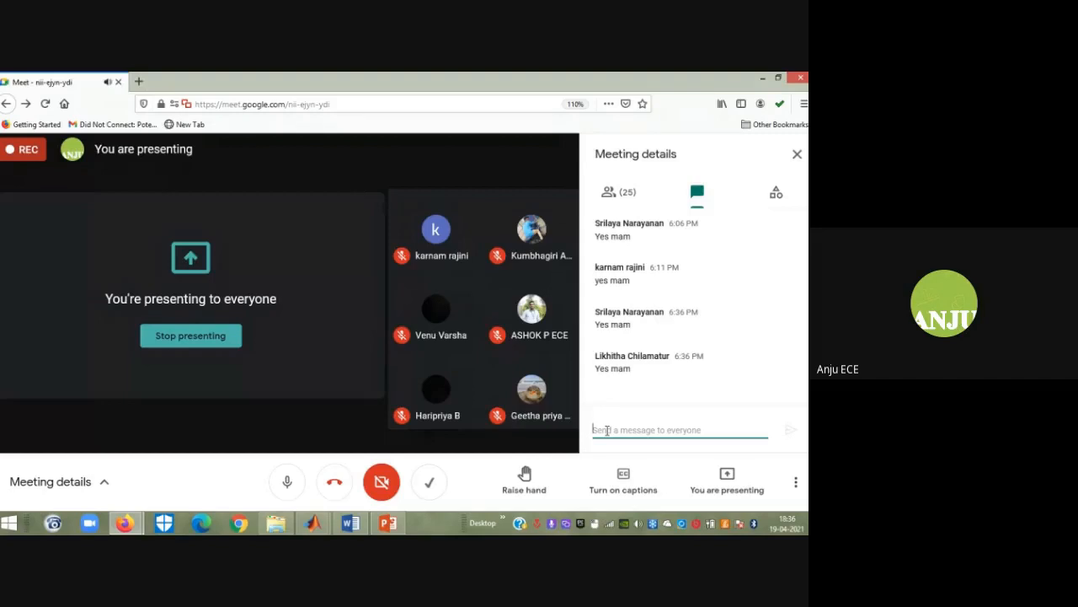
scroll("down", 3)
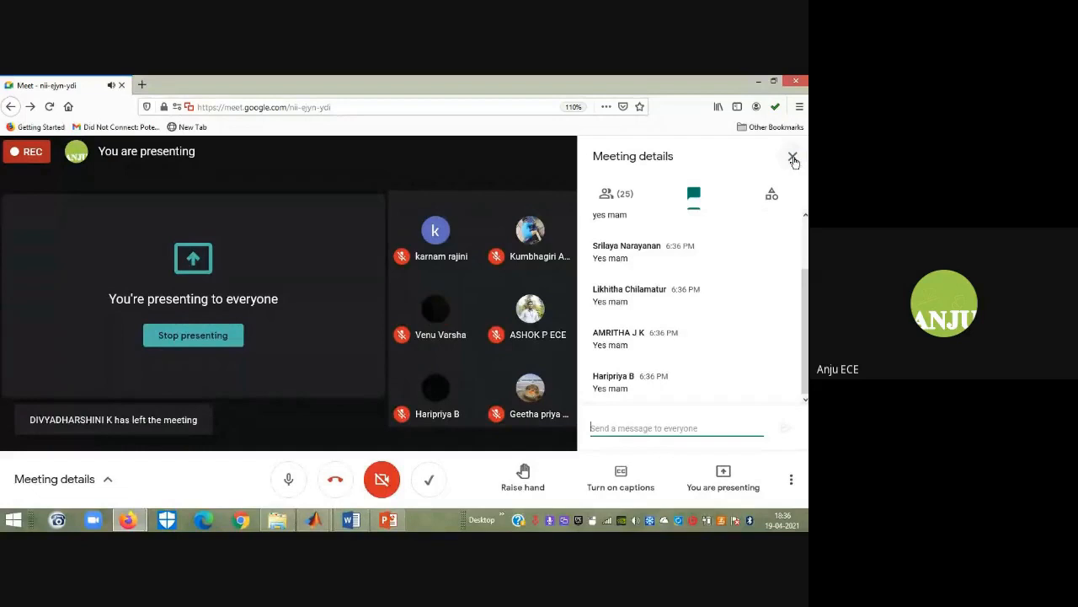
mouse_move(791, 158)
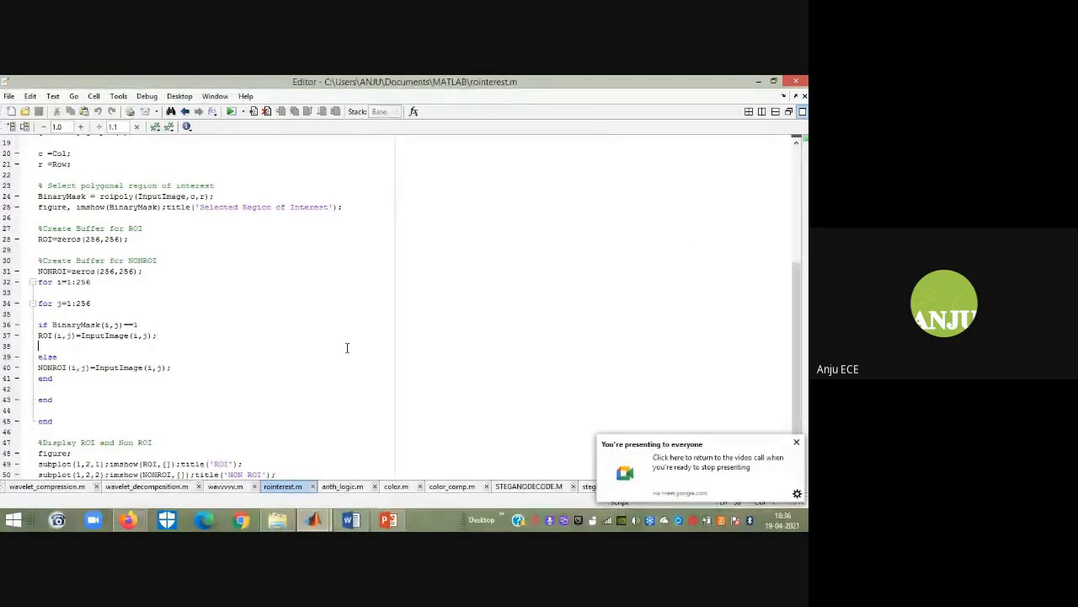
mouse_move(129, 519)
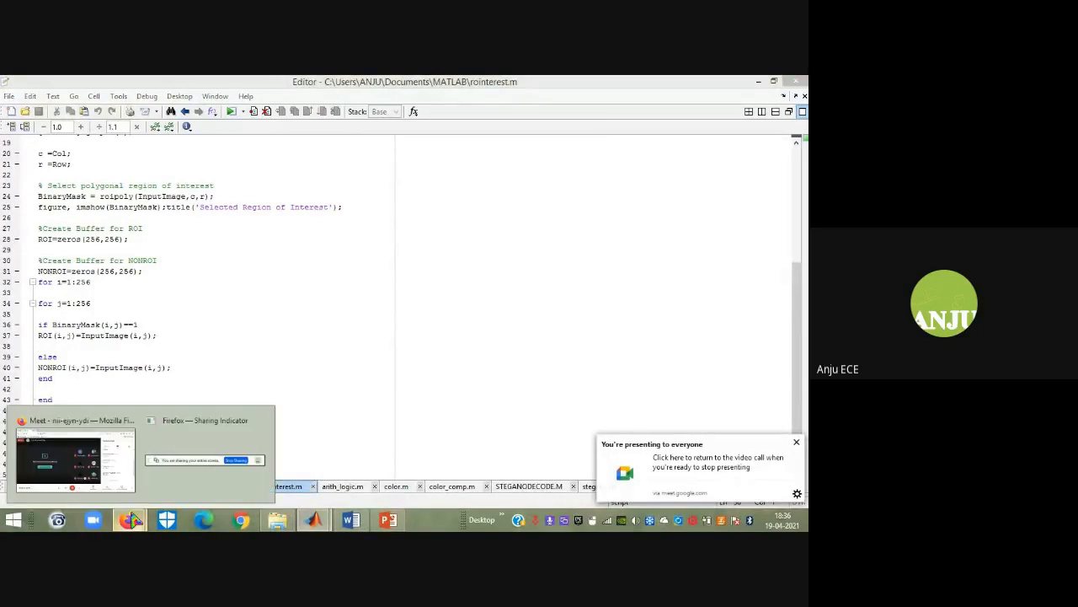